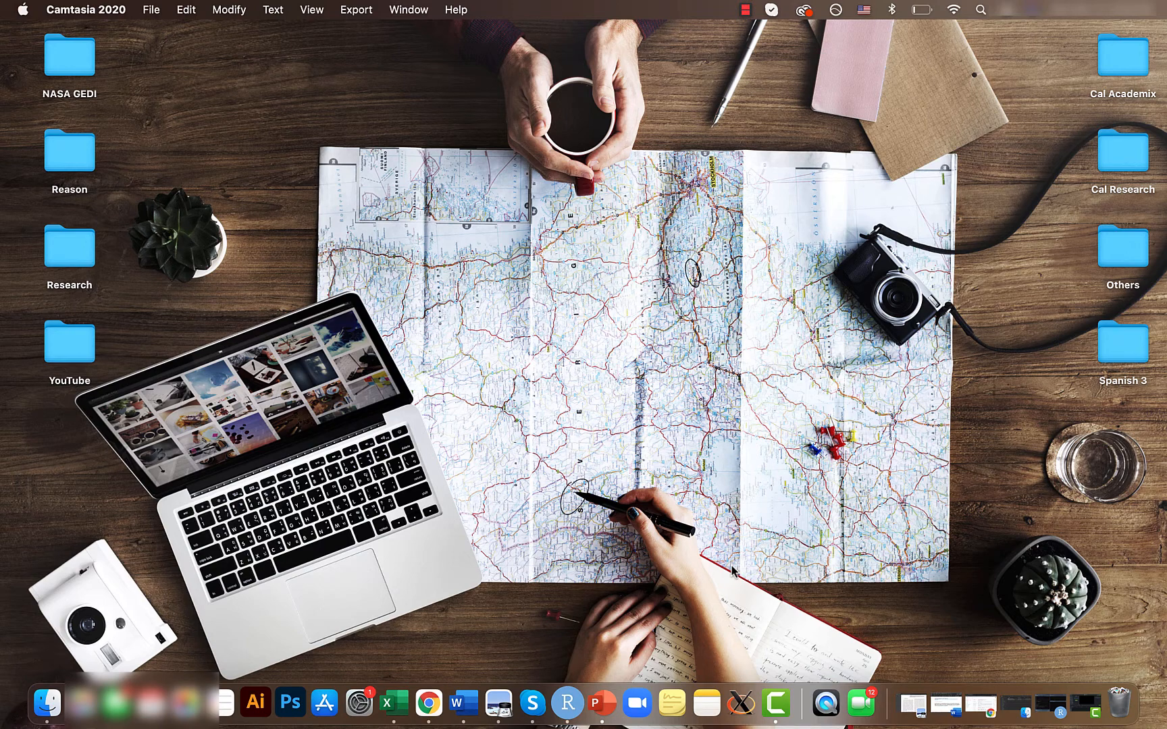
{"action": "mouse_move", "coordinate": [600, 666]}
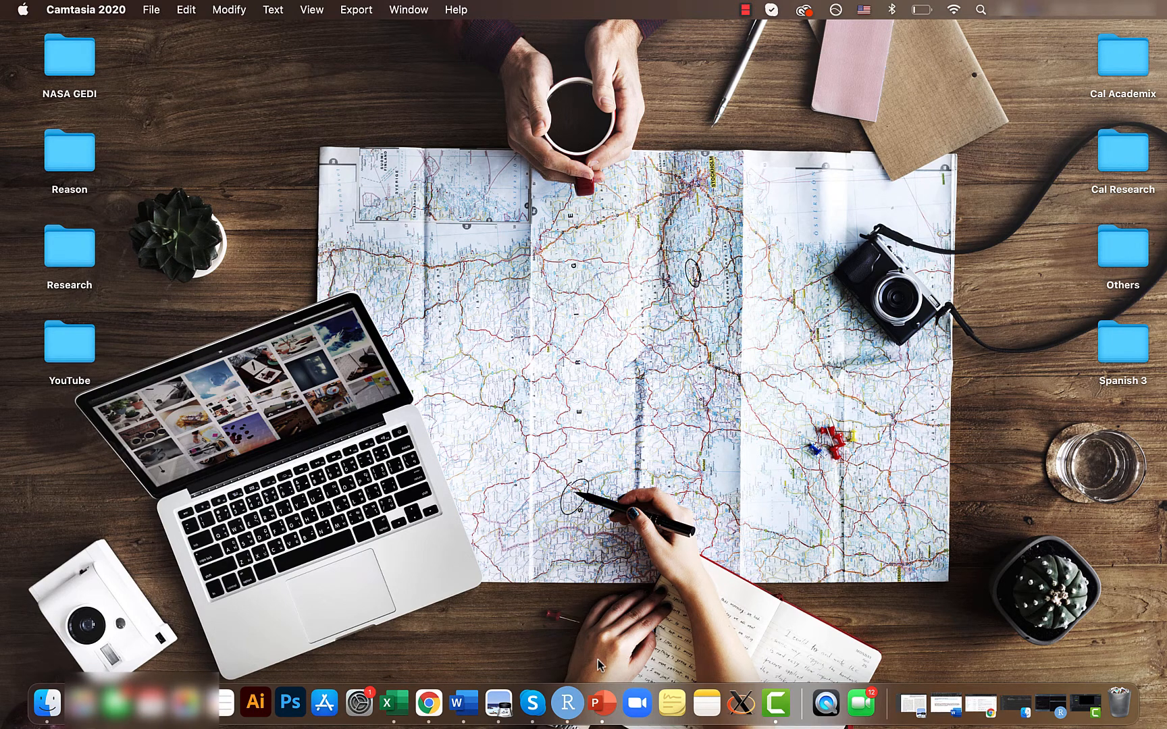
- Run require(ggplot2), data("CO2") and head(CO2, 3) so the first three rows print in the console
{"action": "left_click", "coordinate": [583, 702]}
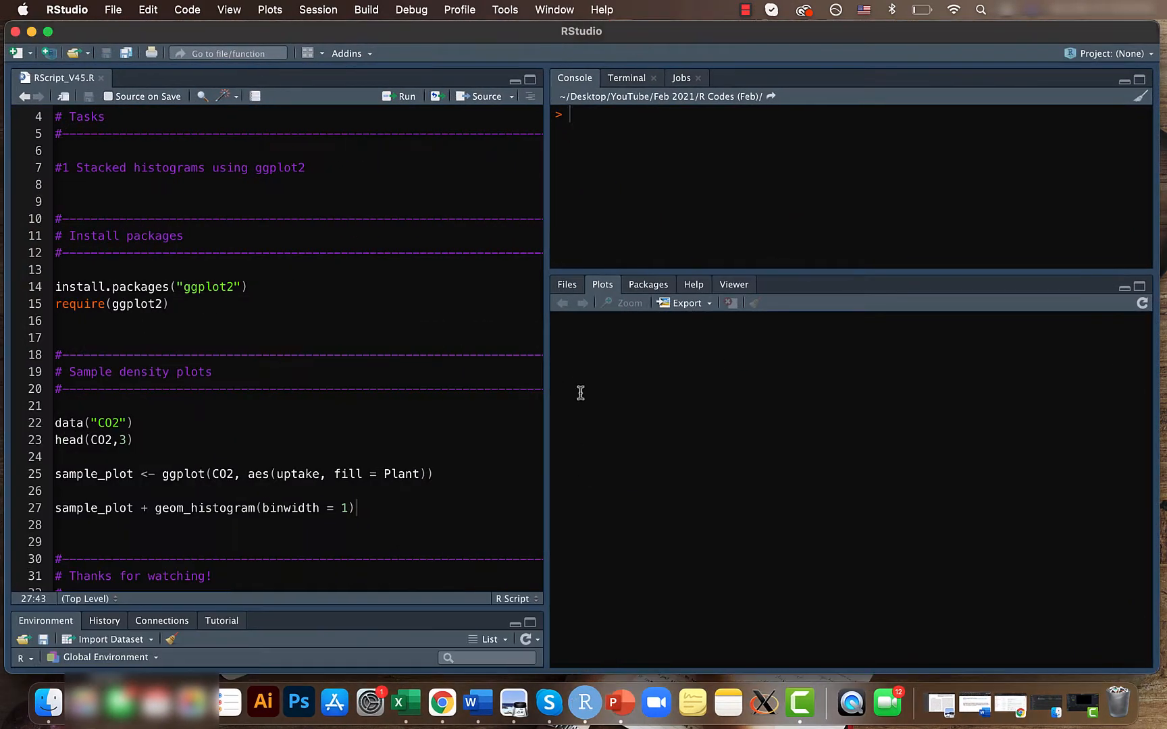
{"action": "mouse_move", "coordinate": [429, 406]}
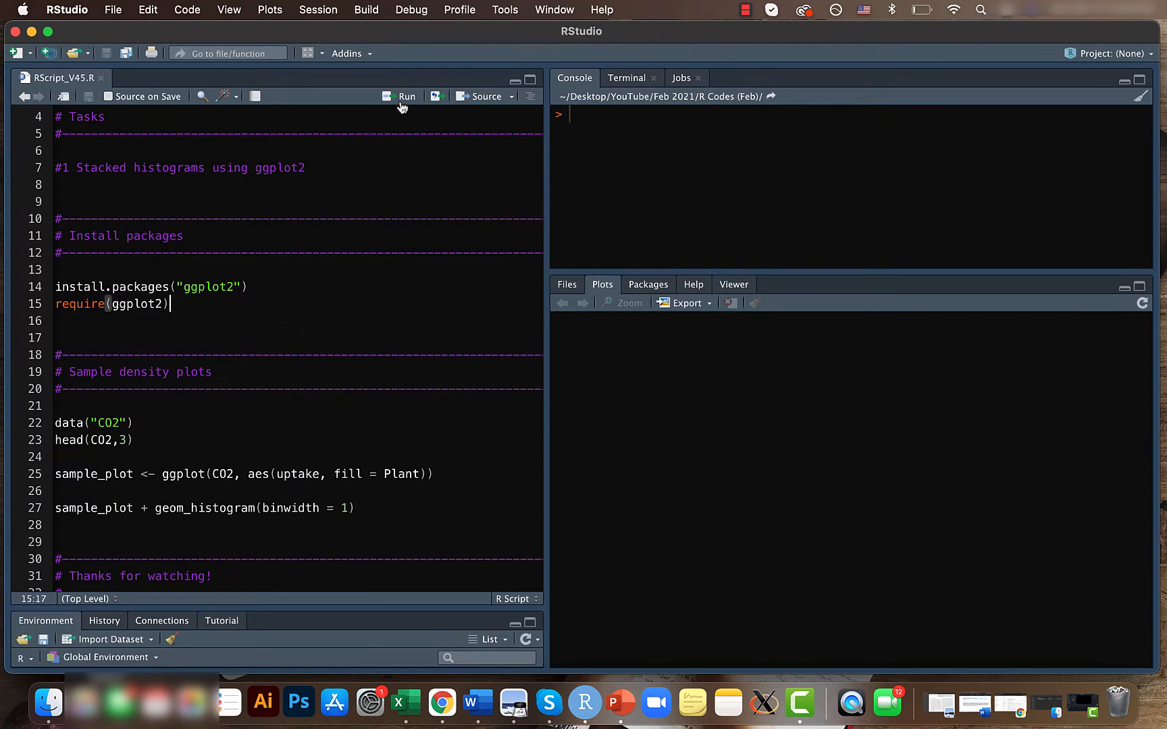
{"action": "left_click", "coordinate": [406, 96]}
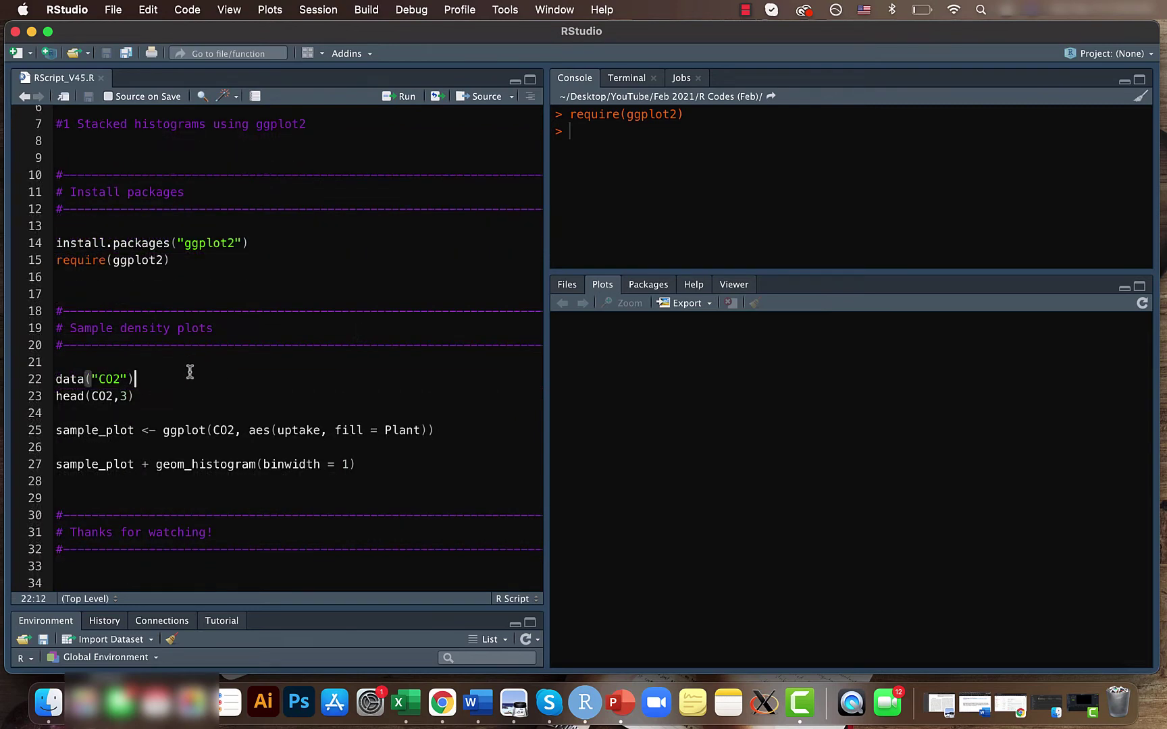
{"action": "left_click", "coordinate": [406, 95]}
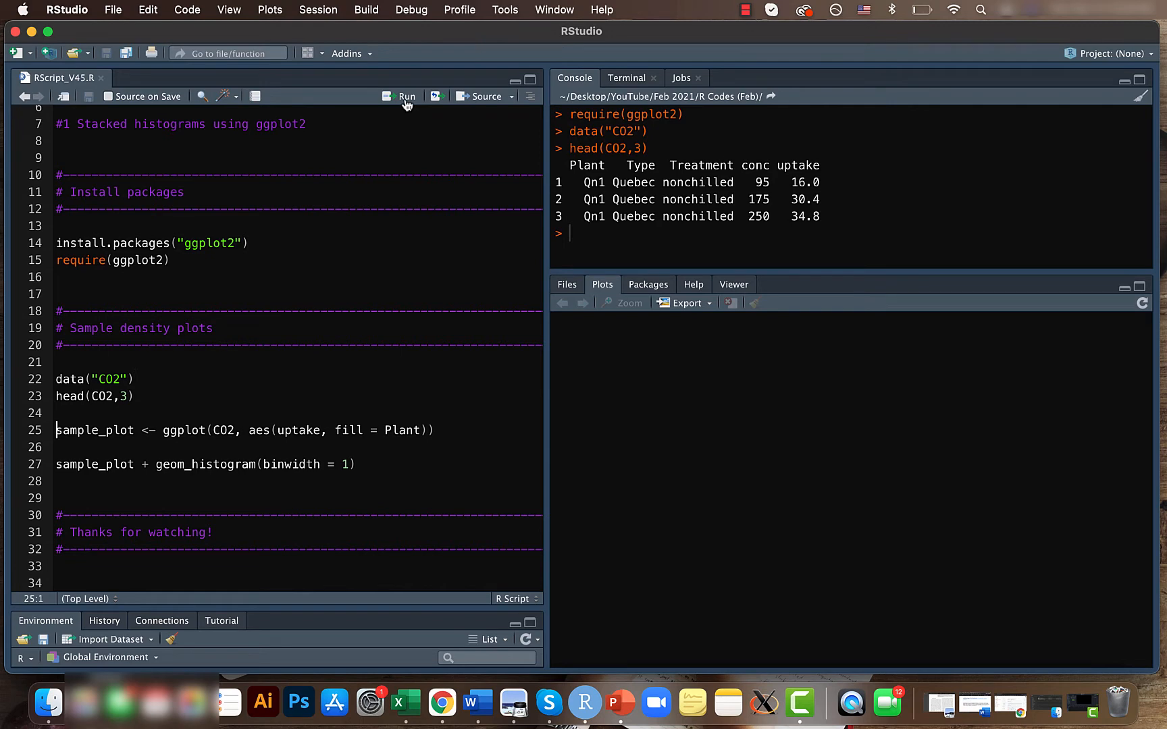
{"action": "mouse_move", "coordinate": [414, 145]}
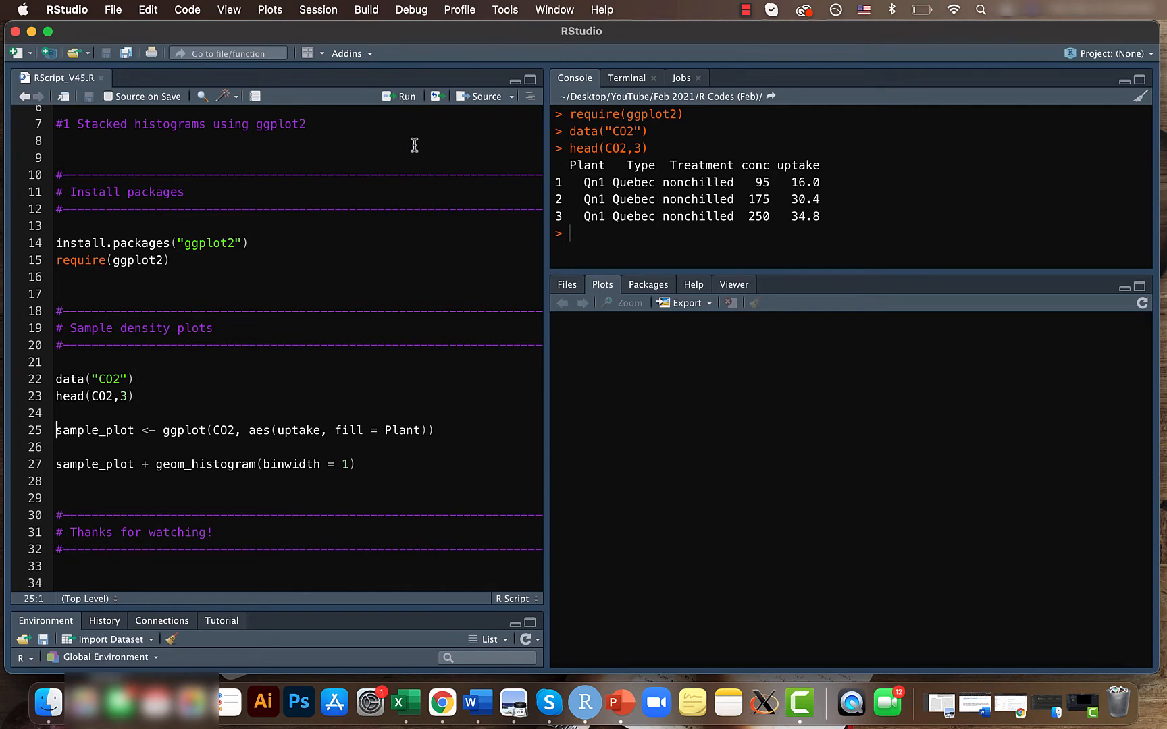
{"action": "mouse_move", "coordinate": [242, 417]}
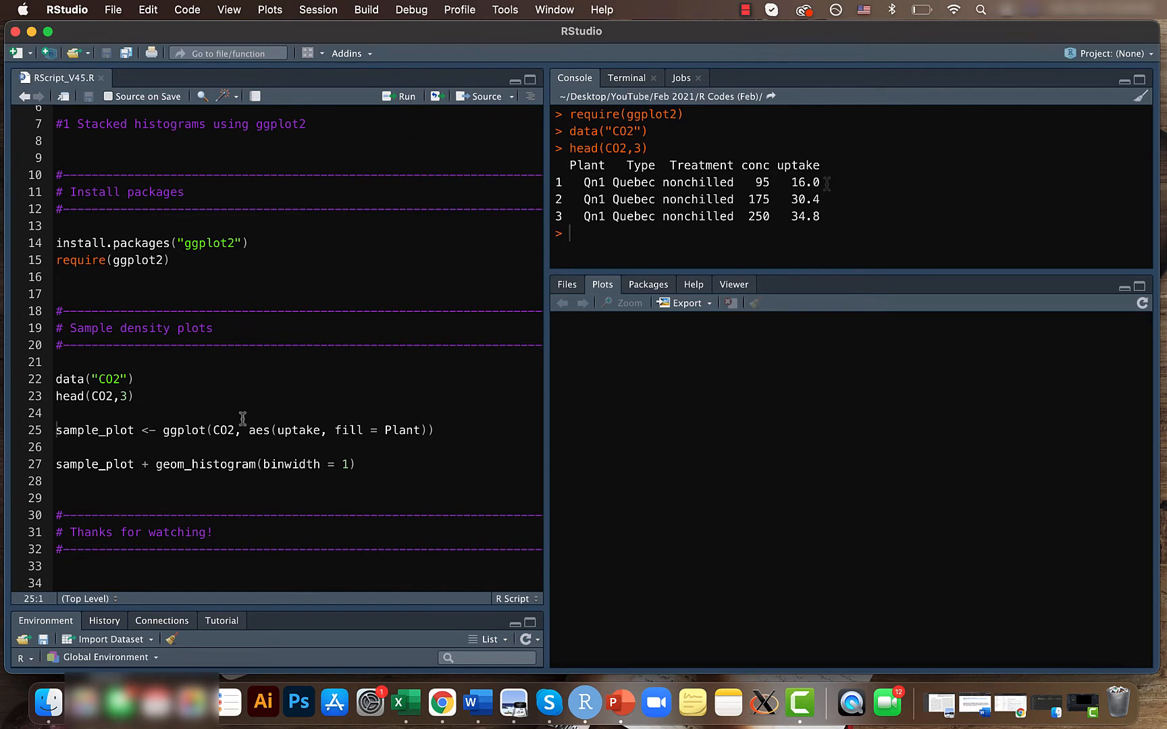
- Review the aes(uptake, fill = Plant) call, then run geom_histogram, which errors since sample_plot is undefined
{"action": "left_click", "coordinate": [236, 430]}
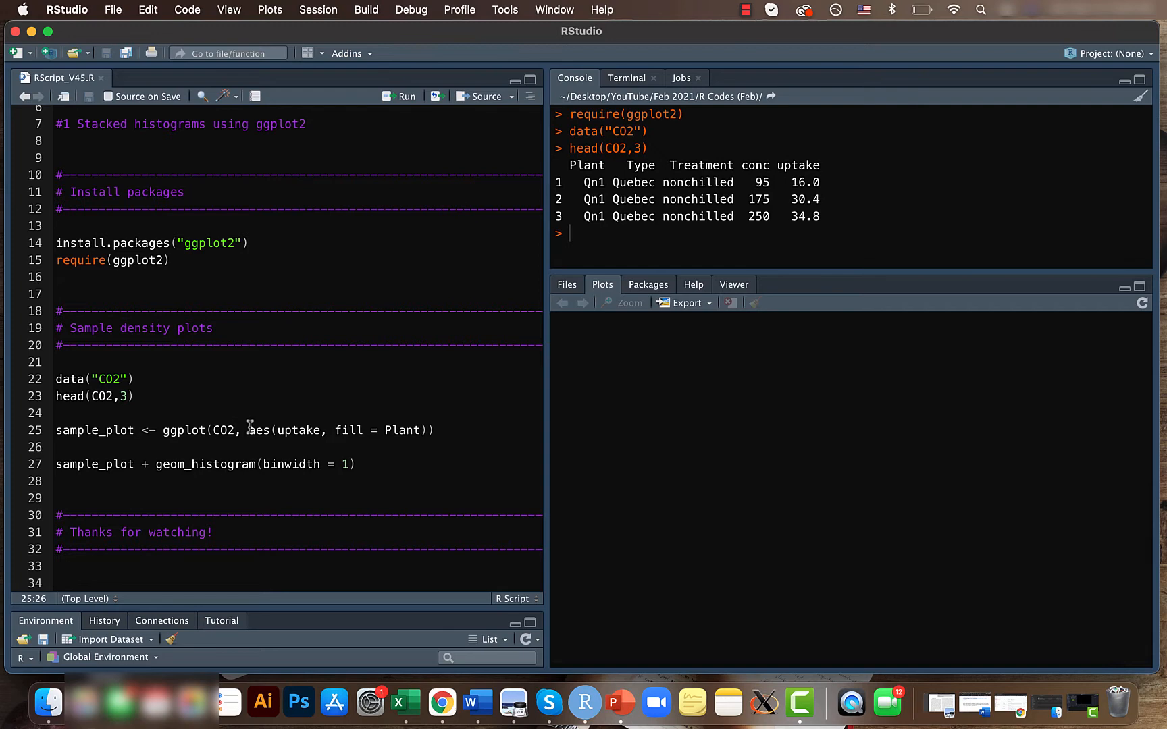
{"action": "double_click", "coordinate": [298, 430]}
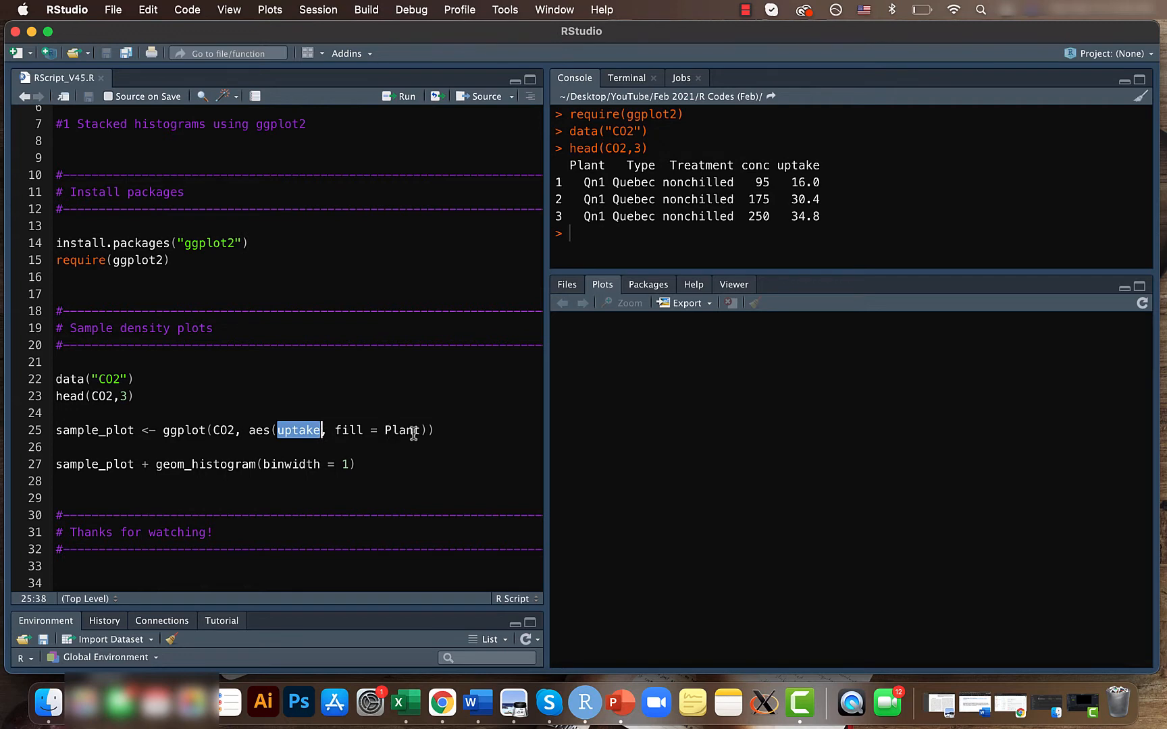
{"action": "left_click", "coordinate": [337, 429]}
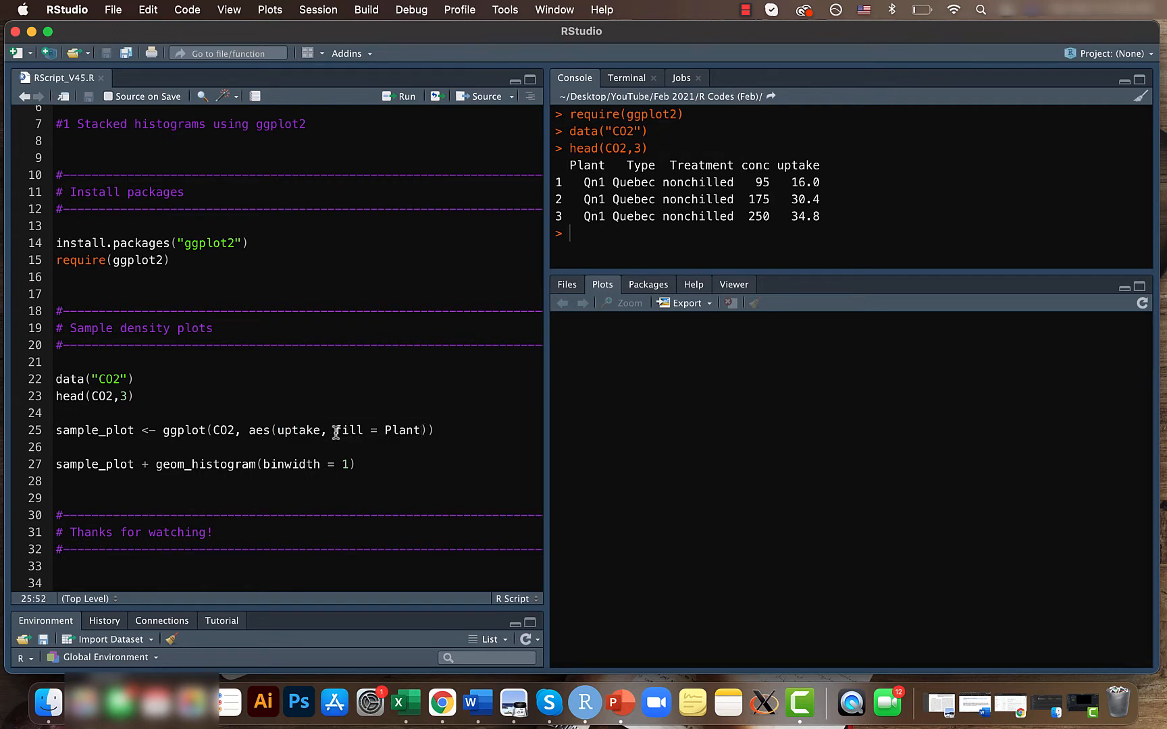
{"action": "left_click", "coordinate": [424, 429]}
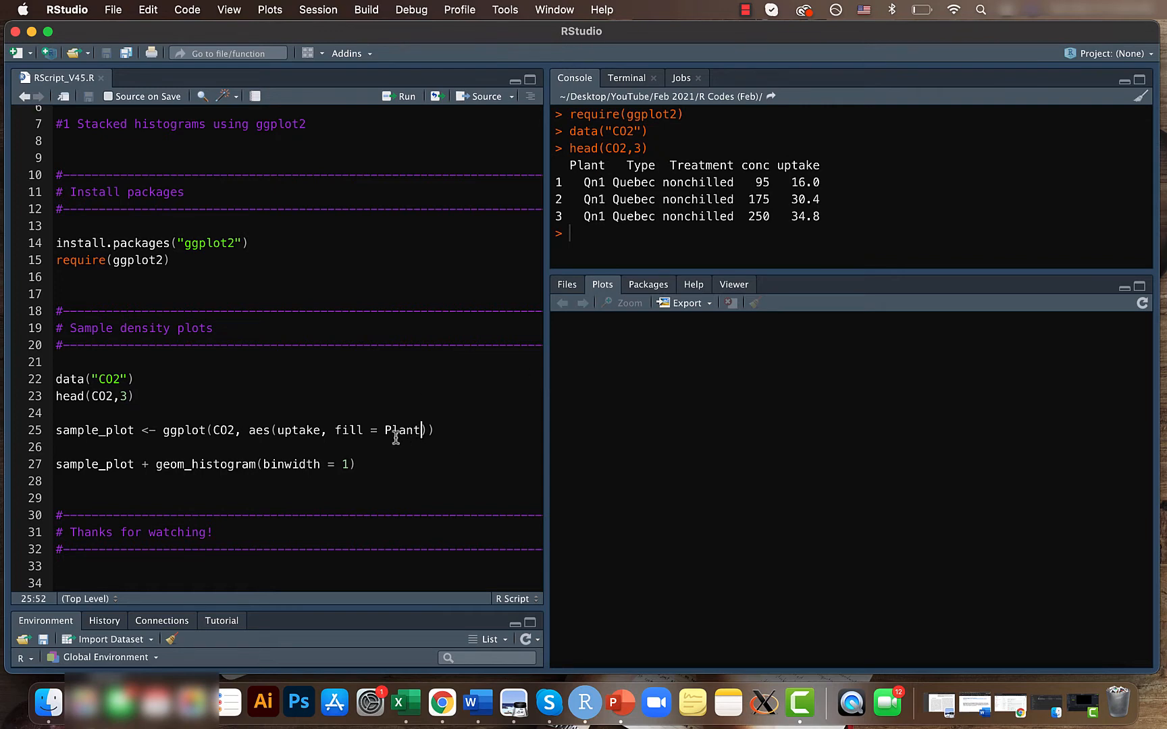
{"action": "mouse_move", "coordinate": [376, 436]}
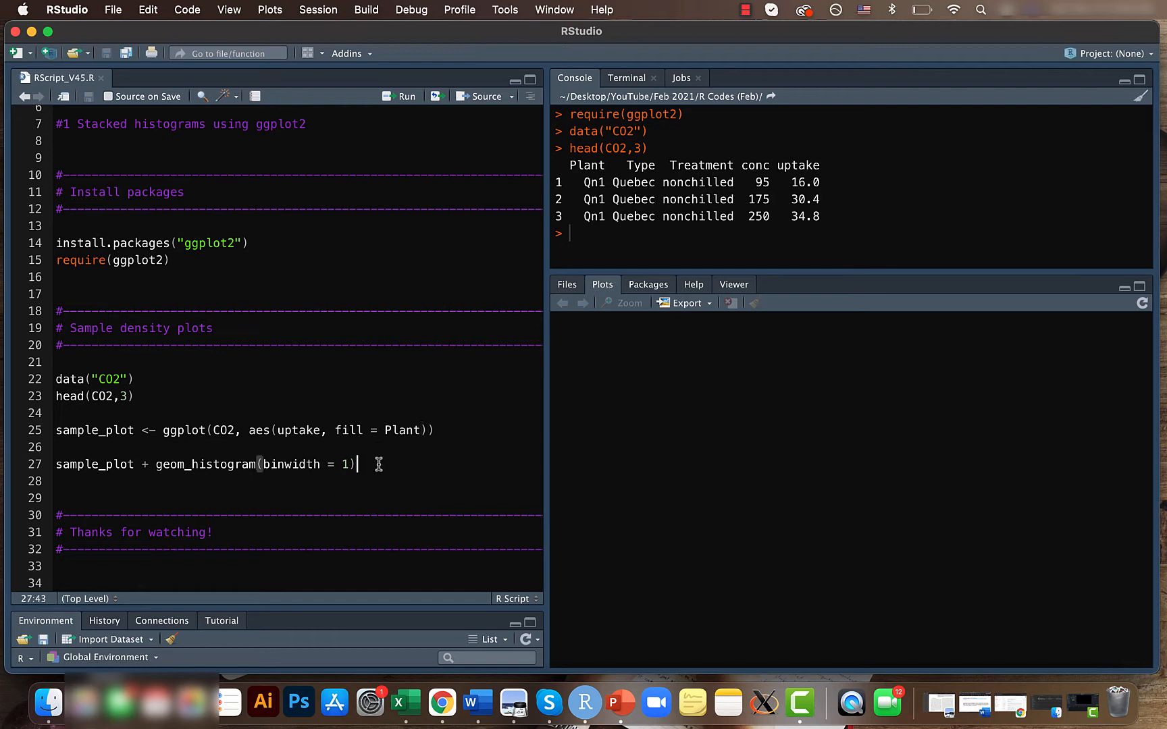
{"action": "left_click", "coordinate": [405, 97]}
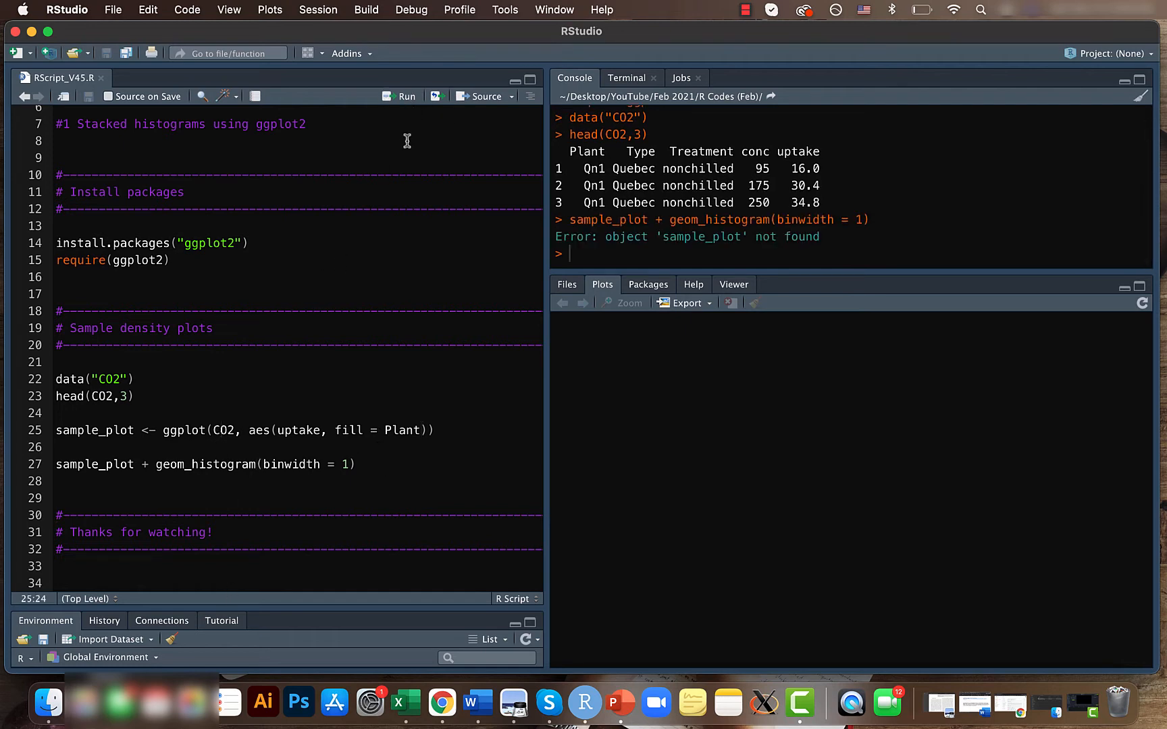
- Run sample_plot <- ggplot(...) and geom_histogram(binwidth = 1) to show the uptake histogram stacked by Plant
{"action": "left_click", "coordinate": [406, 96]}
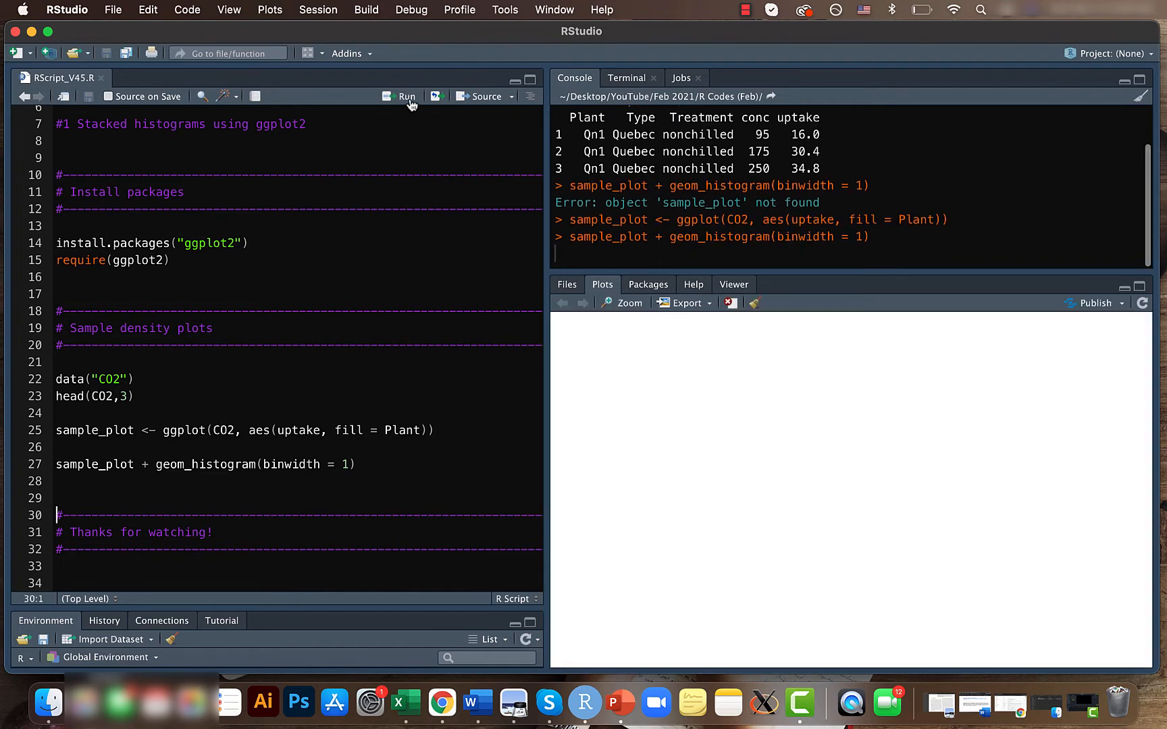
{"action": "left_click", "coordinate": [406, 97]}
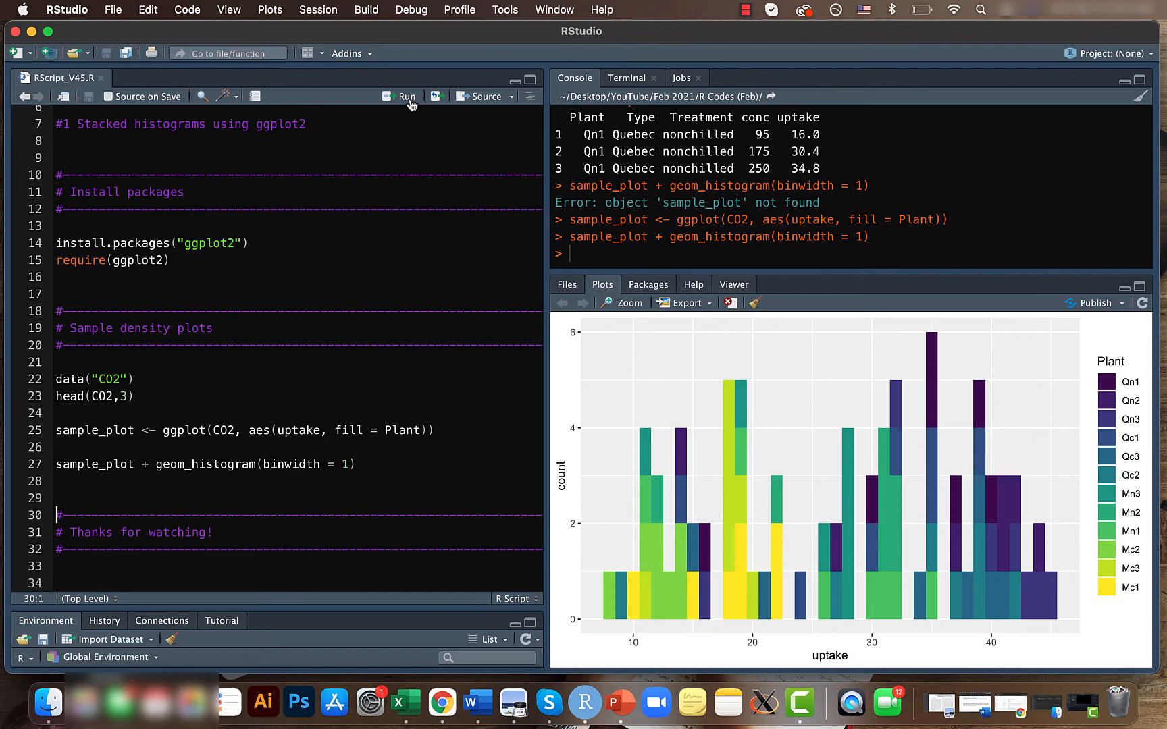
{"action": "mouse_move", "coordinate": [715, 510]}
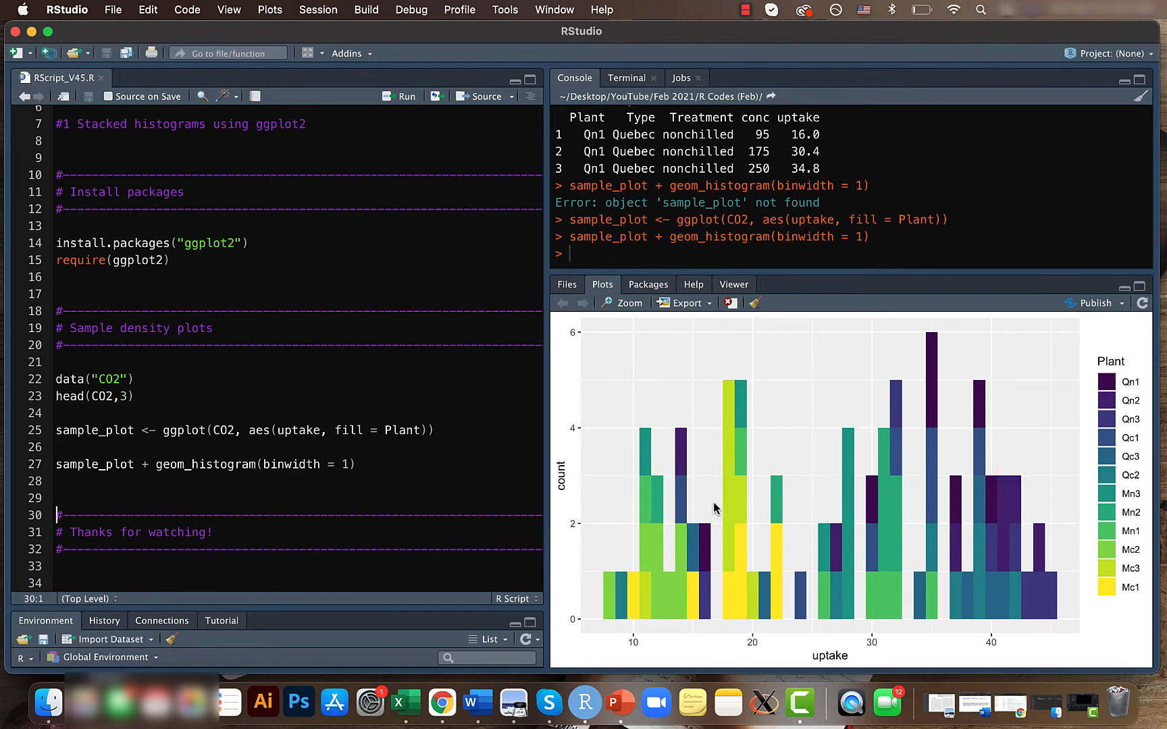
{"action": "mouse_move", "coordinate": [562, 493]}
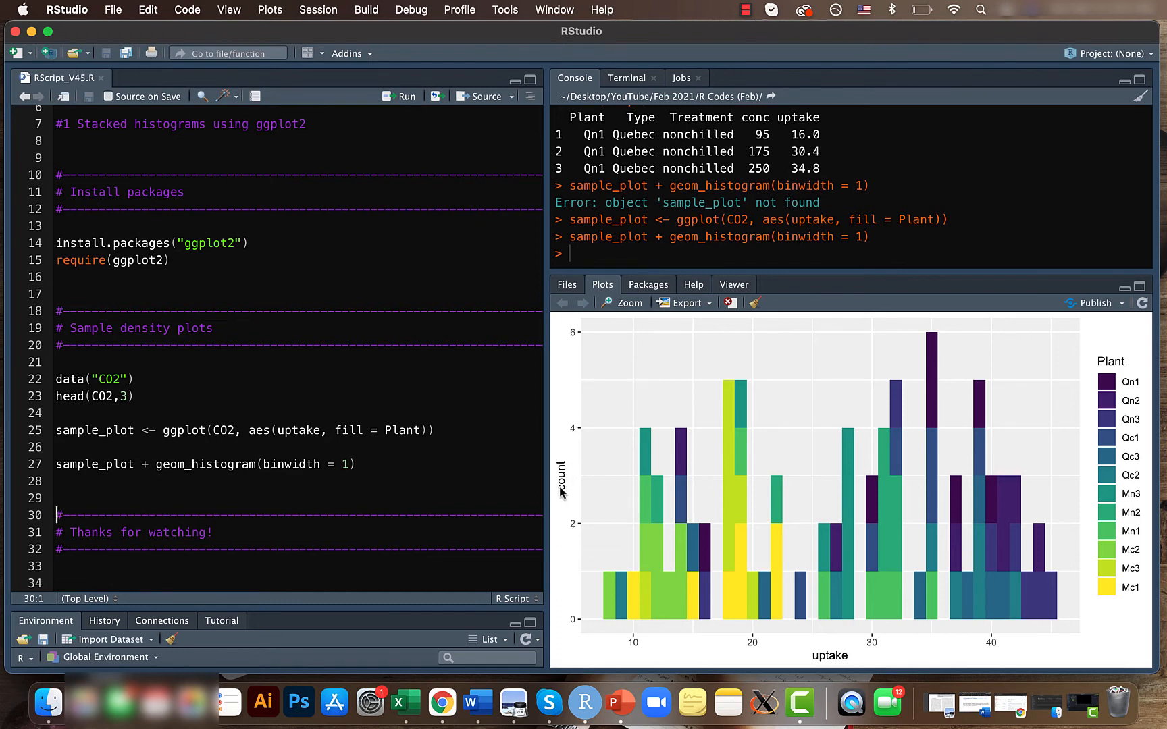
{"action": "mouse_move", "coordinate": [581, 346]}
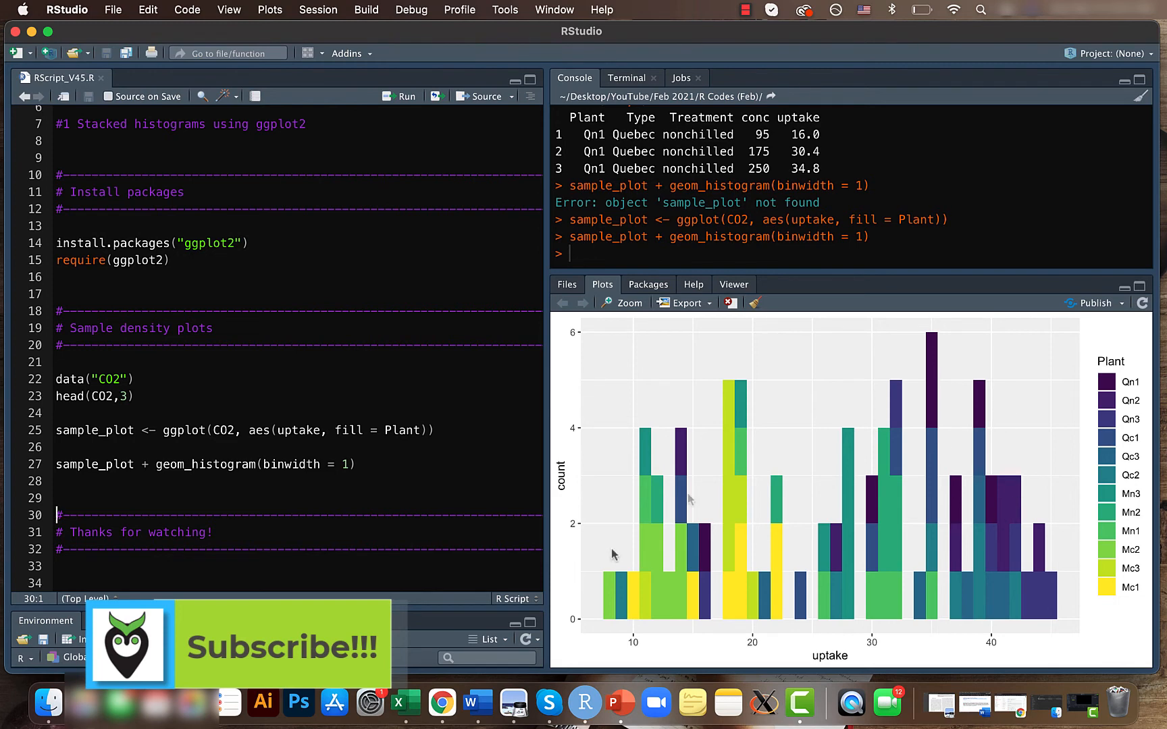
{"action": "mouse_move", "coordinate": [615, 555]}
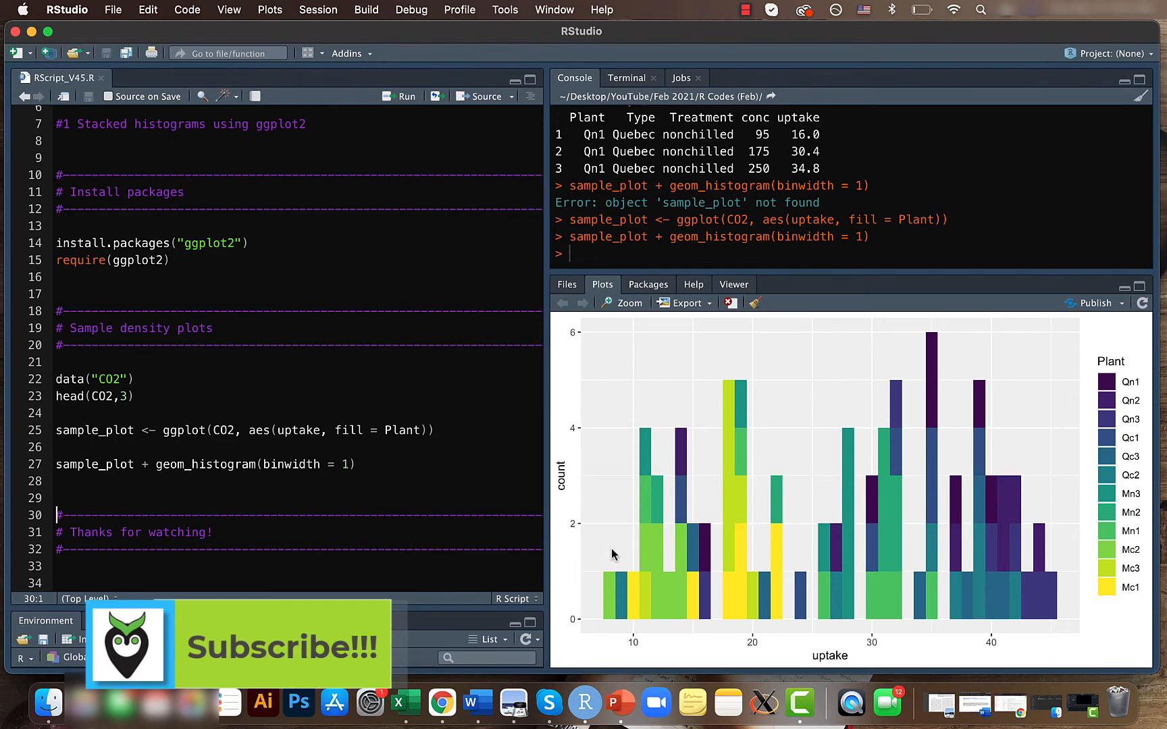
{"action": "mouse_move", "coordinate": [587, 549]}
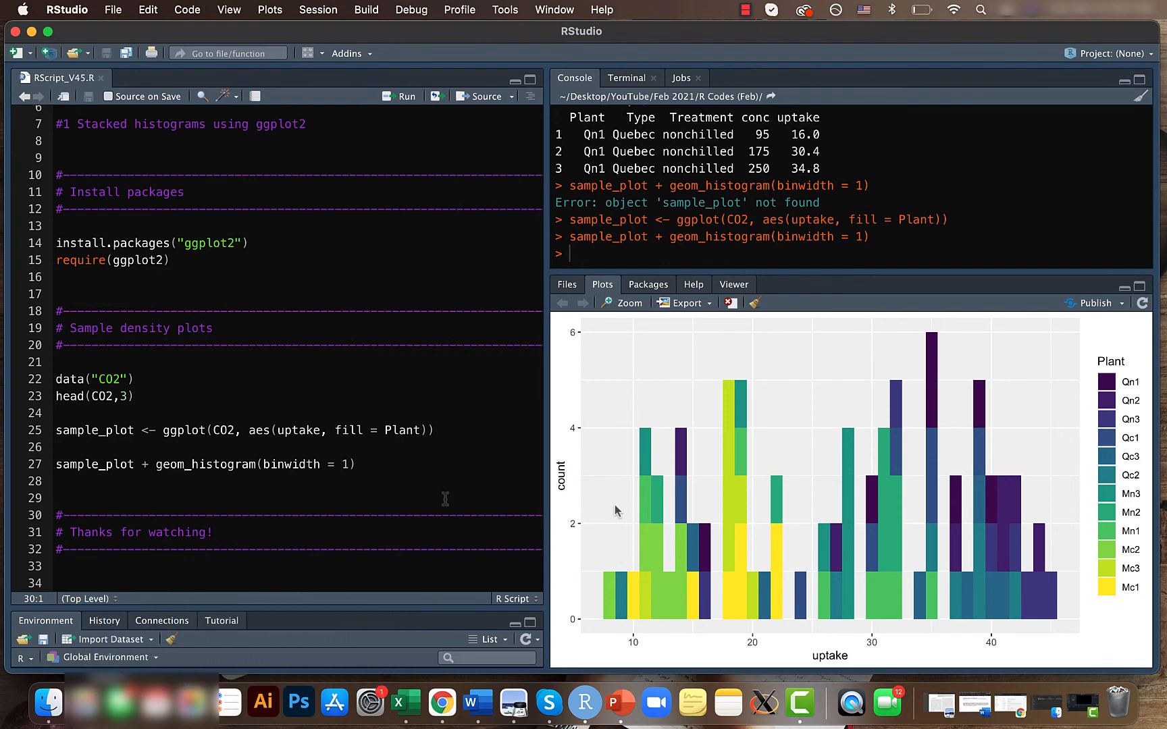
{"action": "mouse_move", "coordinate": [407, 457]}
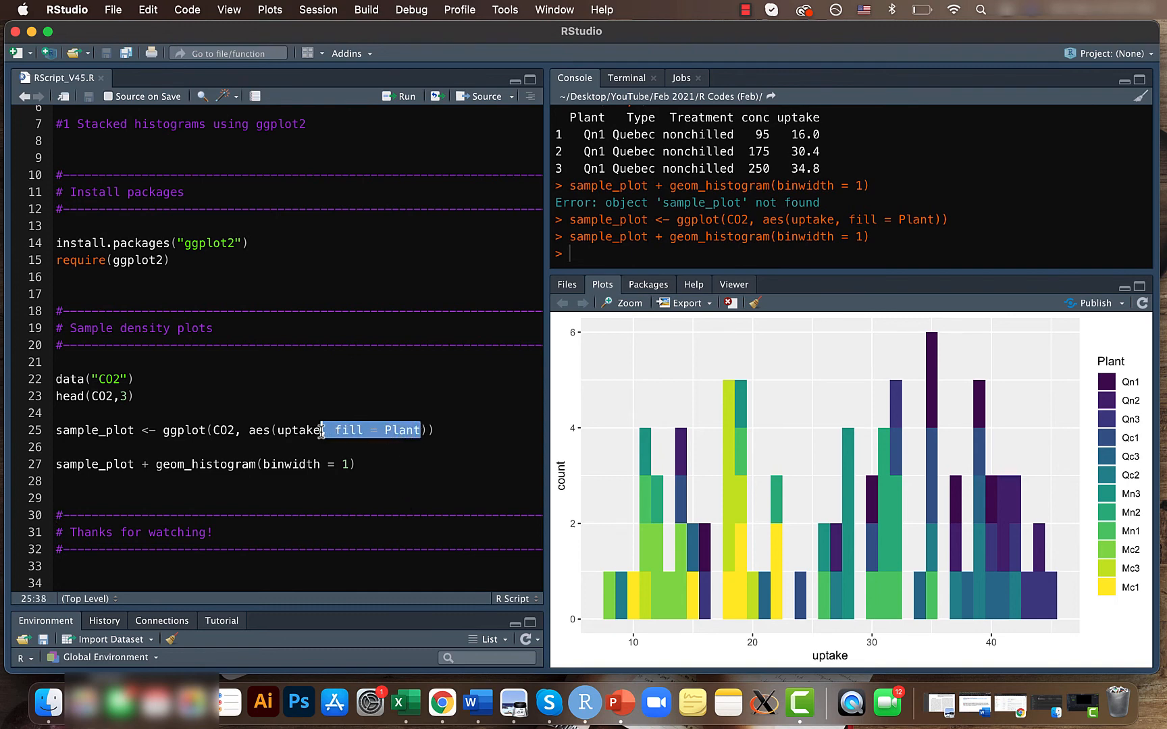
- Remove ", fill = Plant" from the aes call and rerun both lines for a plain grey uptake histogram
{"action": "key", "text": "Delete"}
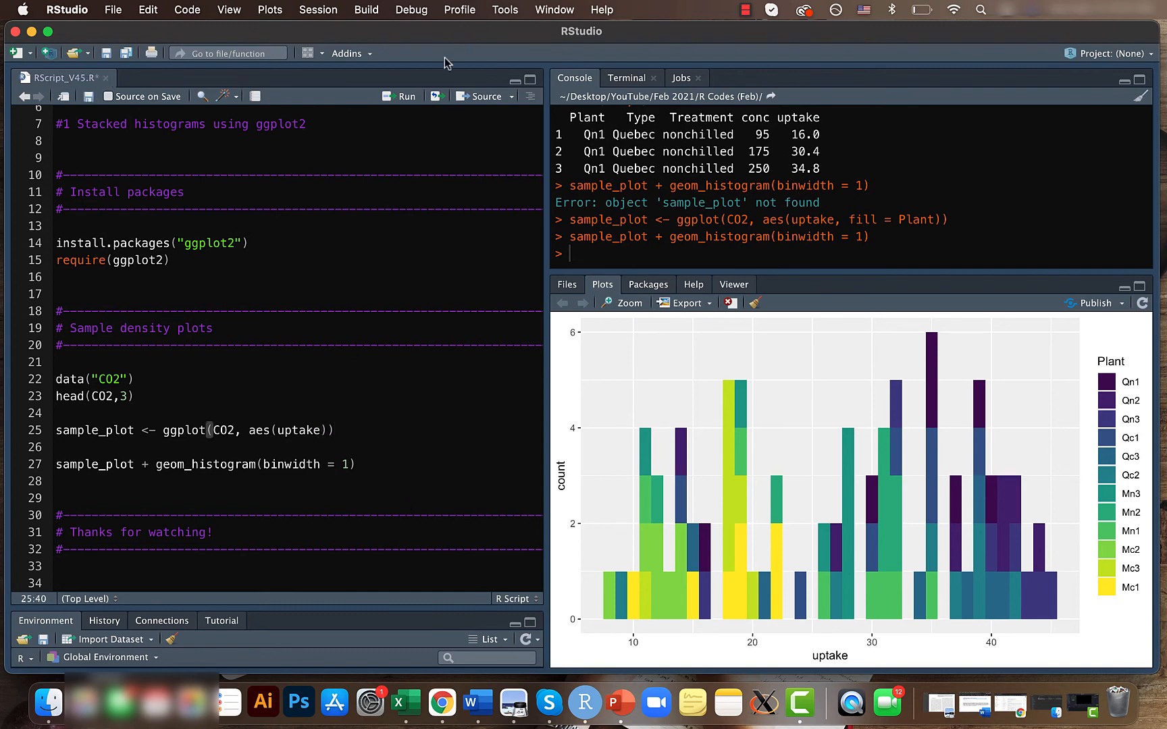
{"action": "left_click", "coordinate": [405, 96]}
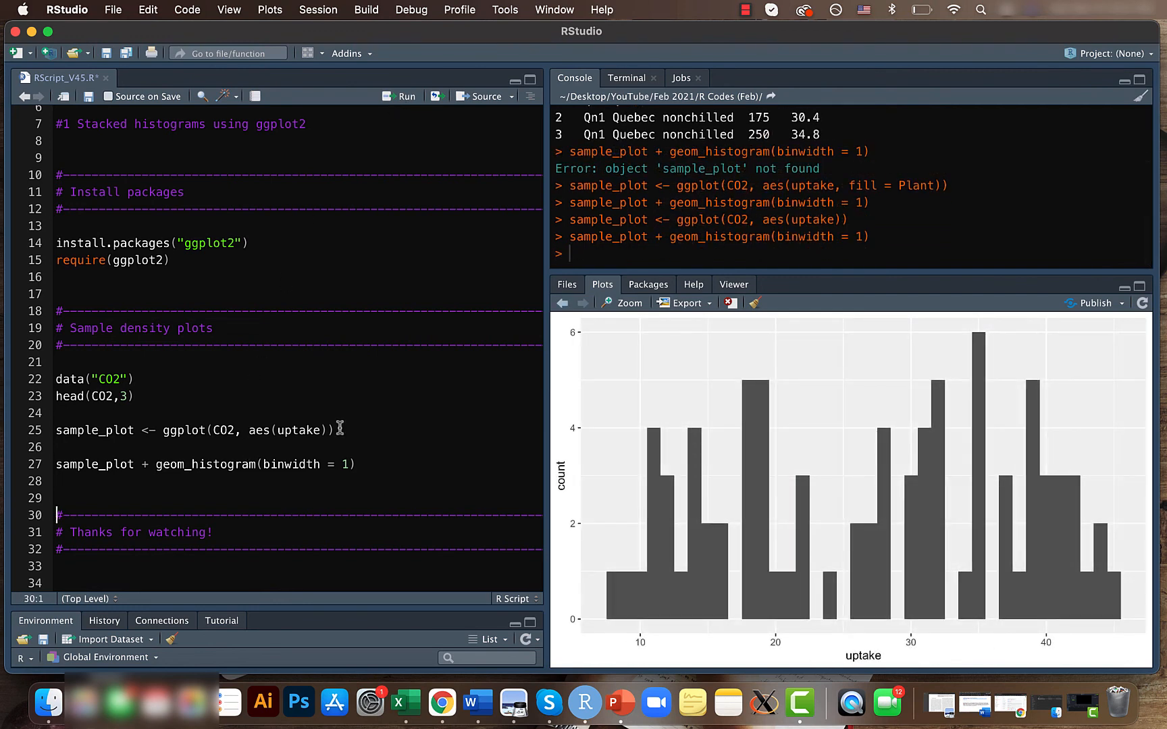
{"action": "mouse_move", "coordinate": [31, 31]}
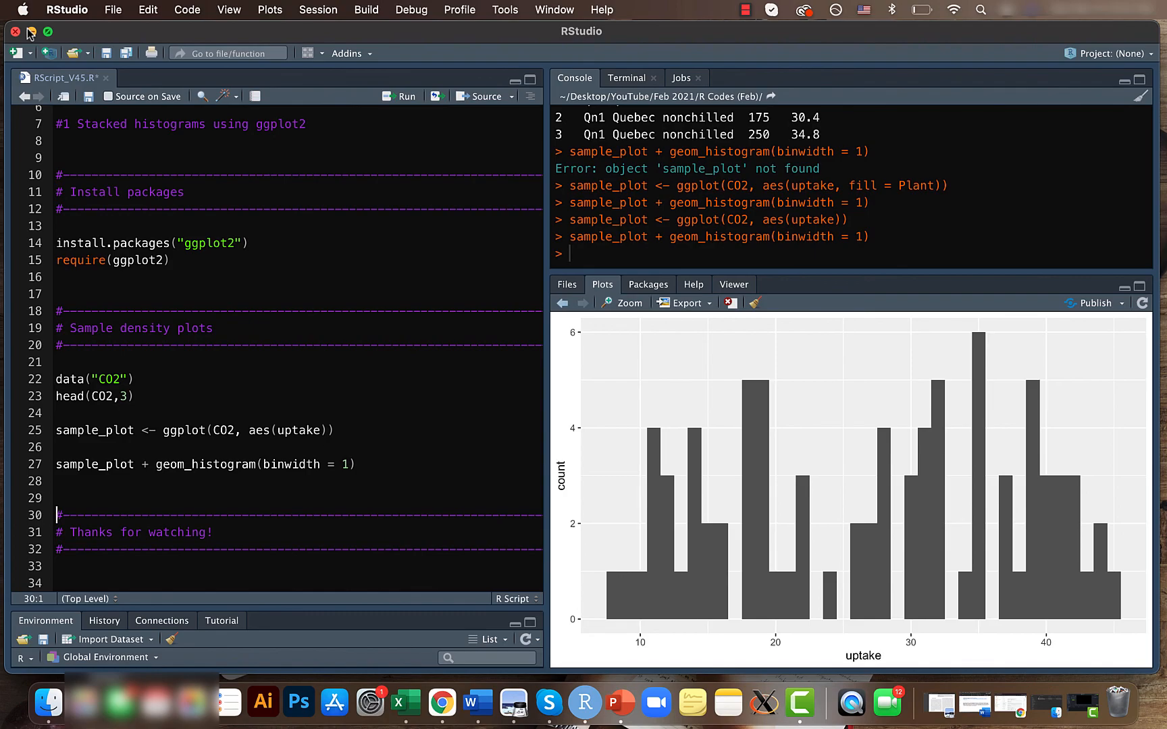